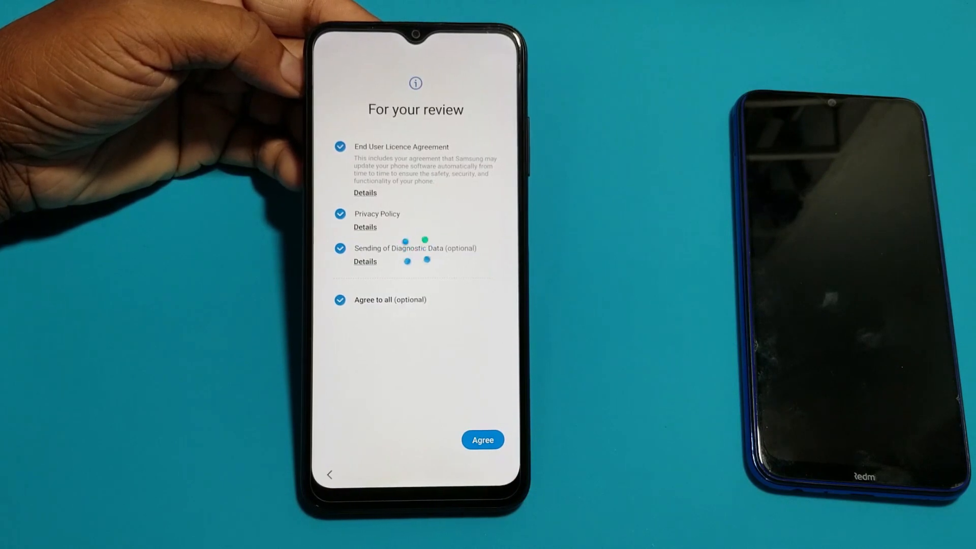
Accept all licence and privacy terms on the For your review screen.
{"action": "left_click", "coordinate": [482, 440]}
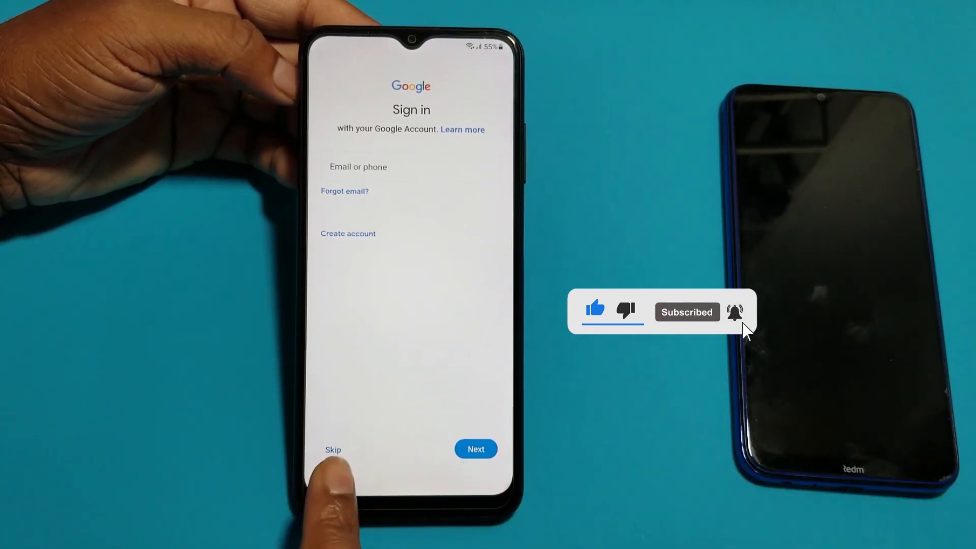
Skip Google sign-in, confirm continuing without an account, and accept Google services terms.
{"action": "left_click", "coordinate": [333, 449]}
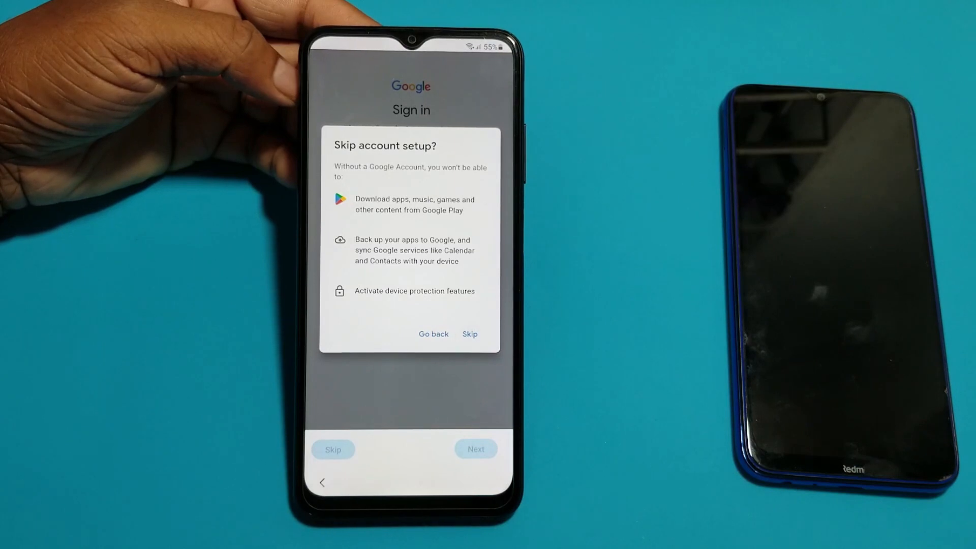
{"action": "left_click", "coordinate": [470, 333]}
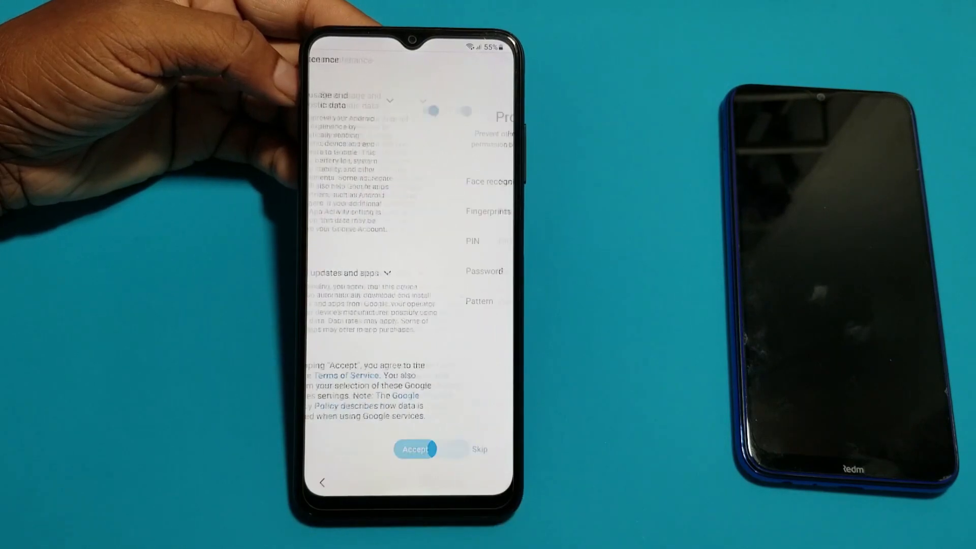
{"action": "left_click", "coordinate": [414, 449]}
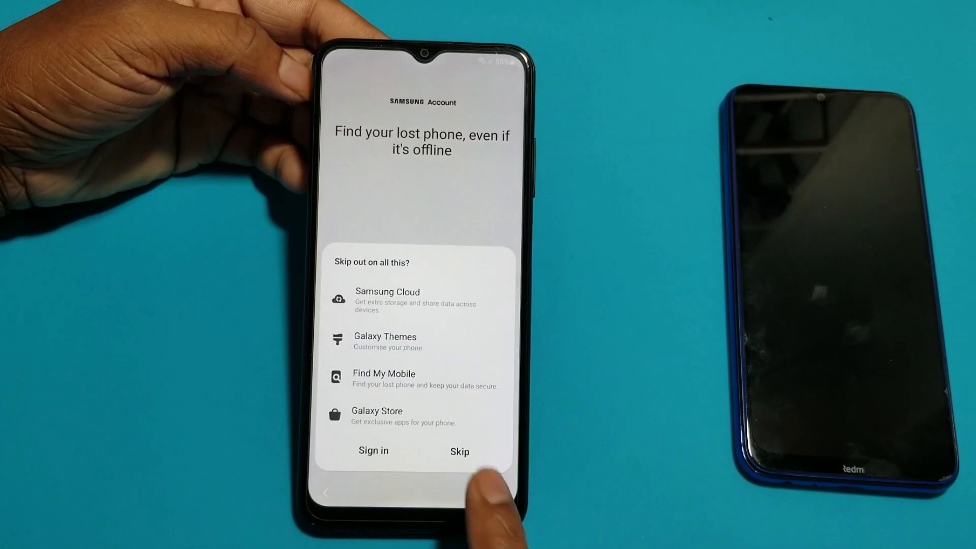
Confirm Skip in the 'Skip out on all this?' dialog to finish setup.
{"action": "left_click", "coordinate": [460, 451]}
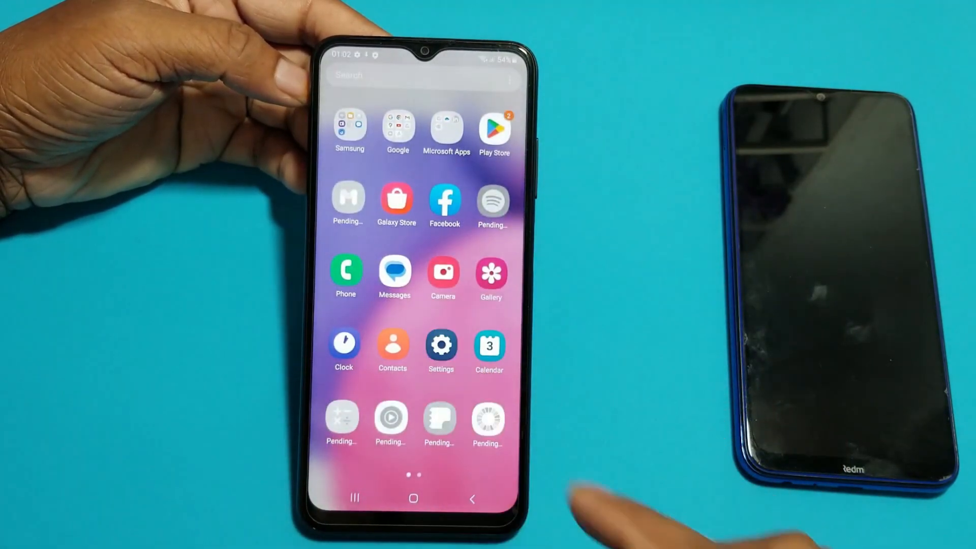
Open Settings > About phone > Software information to view Android version 13.
{"action": "left_click", "coordinate": [440, 344]}
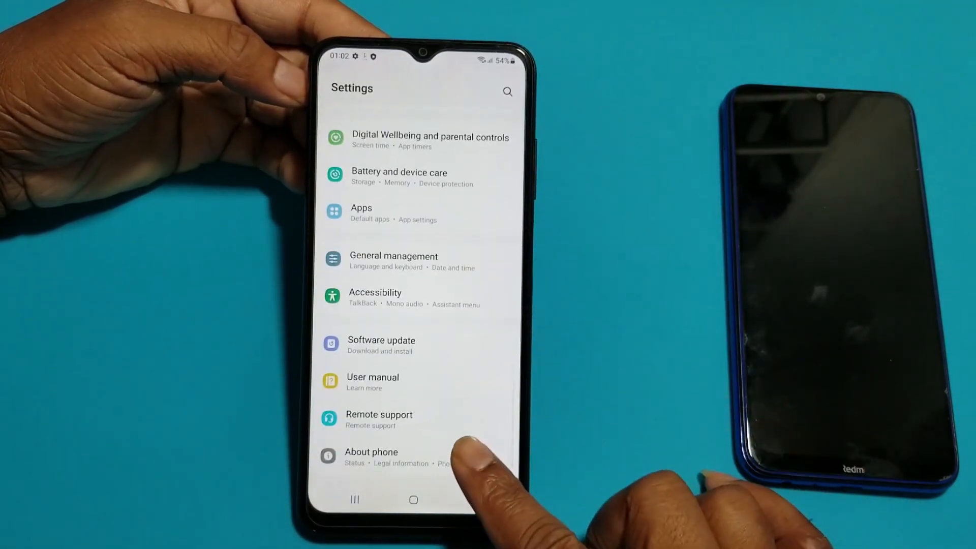
{"action": "left_click", "coordinate": [371, 452]}
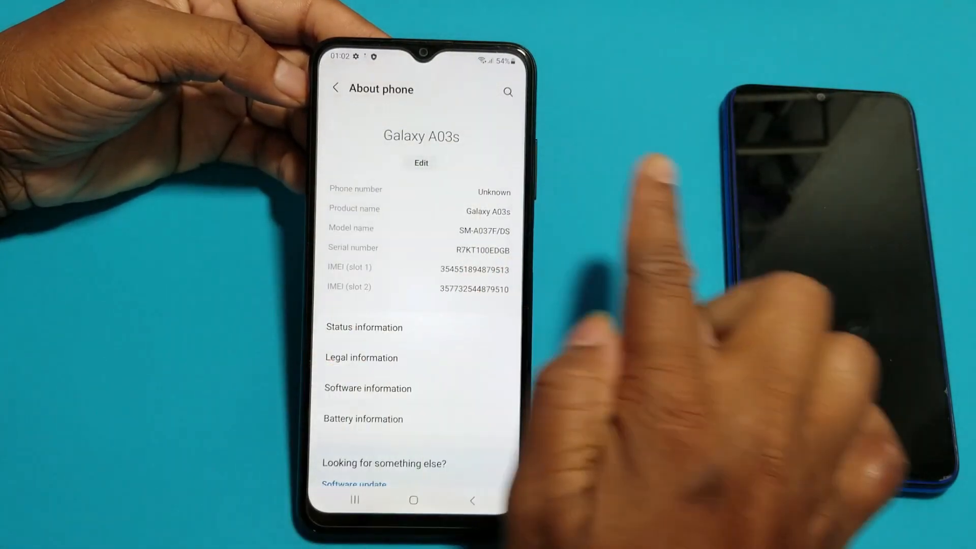
{"action": "left_click", "coordinate": [367, 388]}
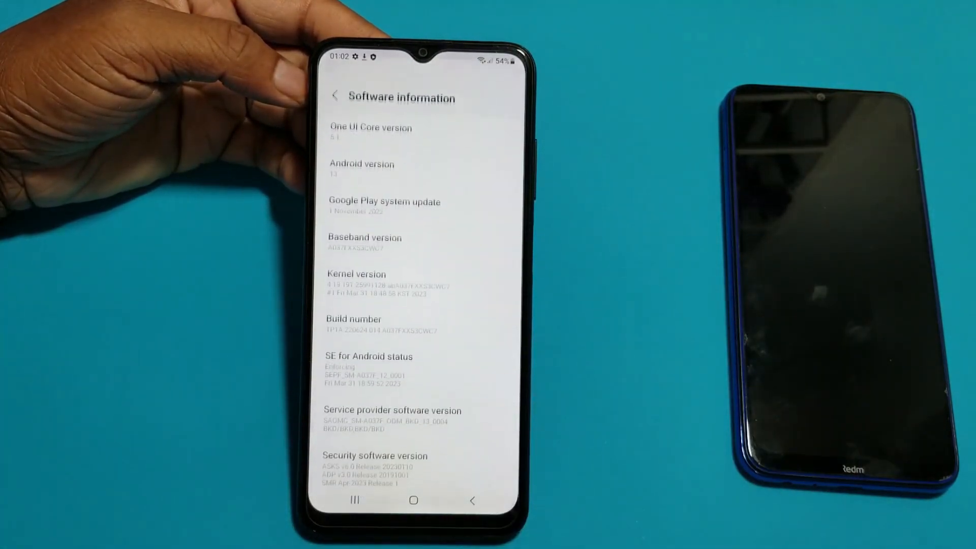